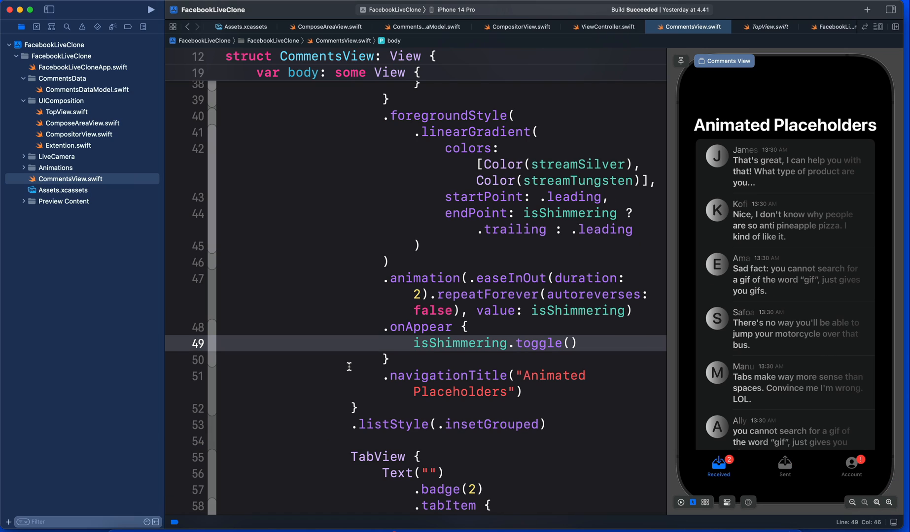
mouse_move(709, 182)
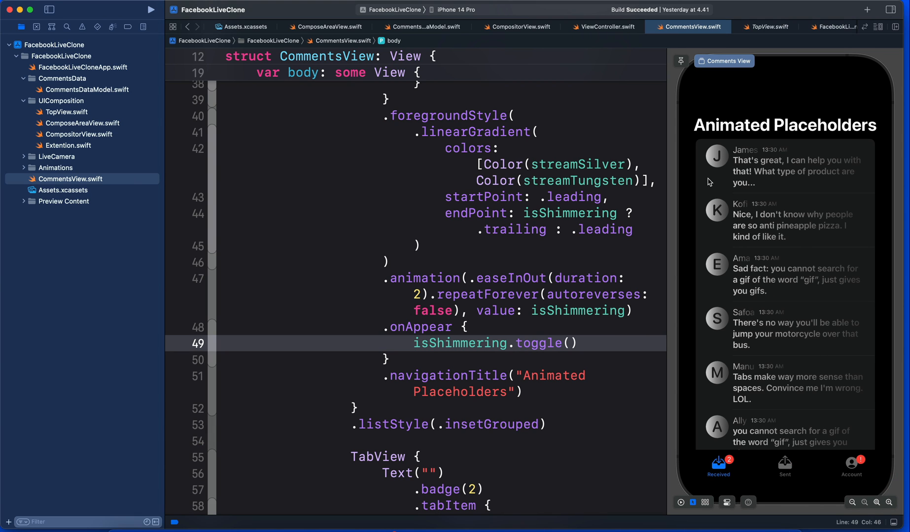
mouse_move(718, 169)
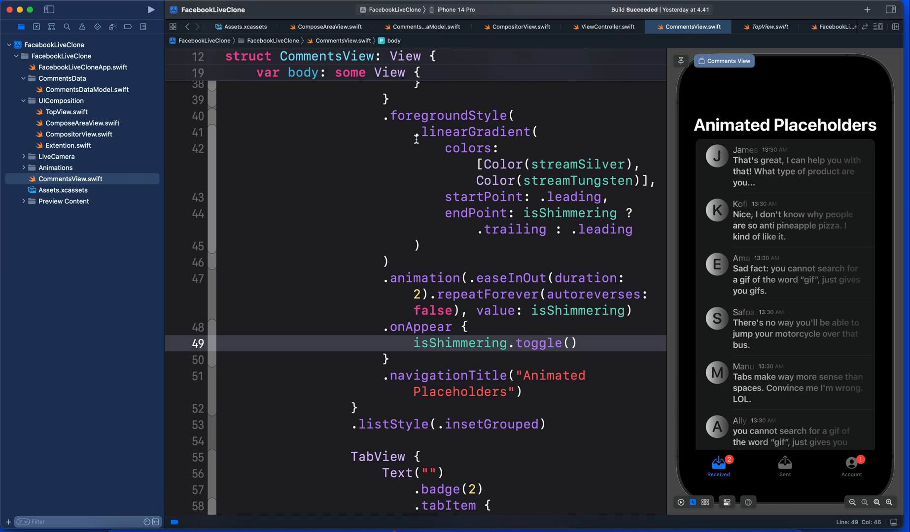
Start a .redacted(reason:) modifier on a new line after the foregroundStyle gradient block
left_click_drag(389, 115, 416, 245)
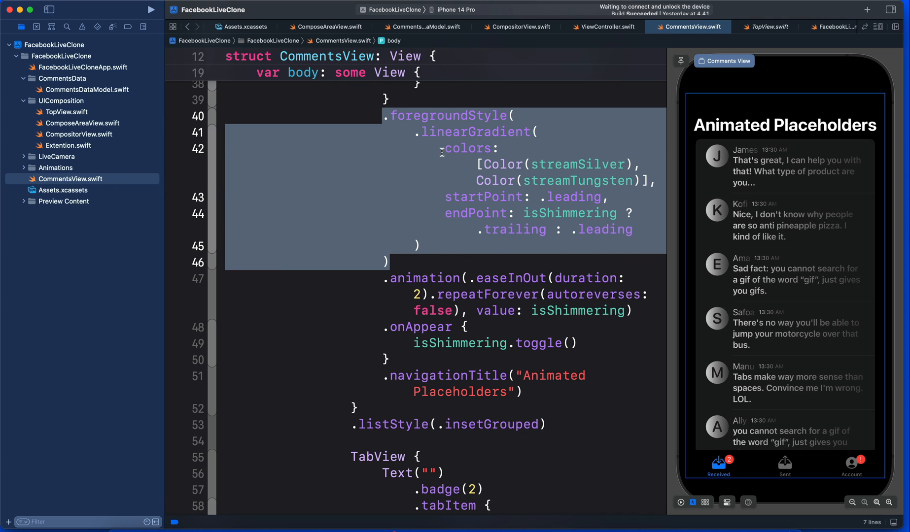
double_click(482, 197)
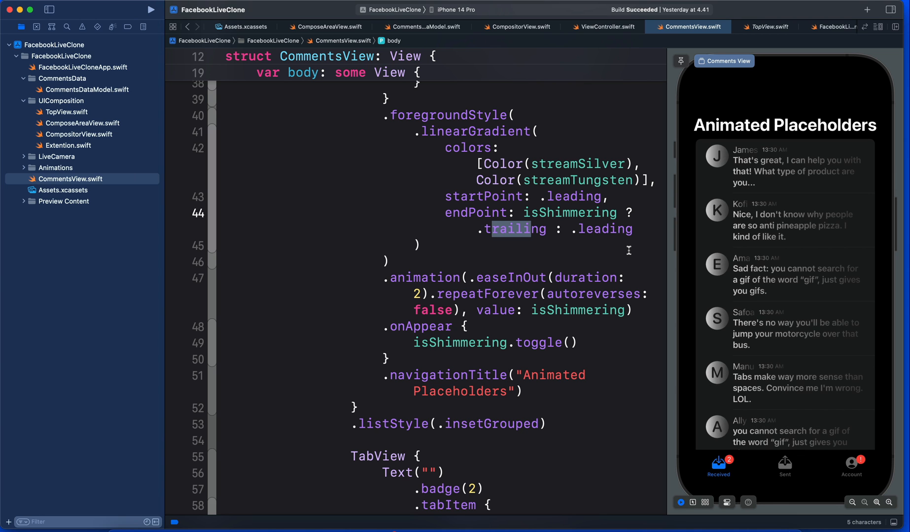
left_click(406, 261)
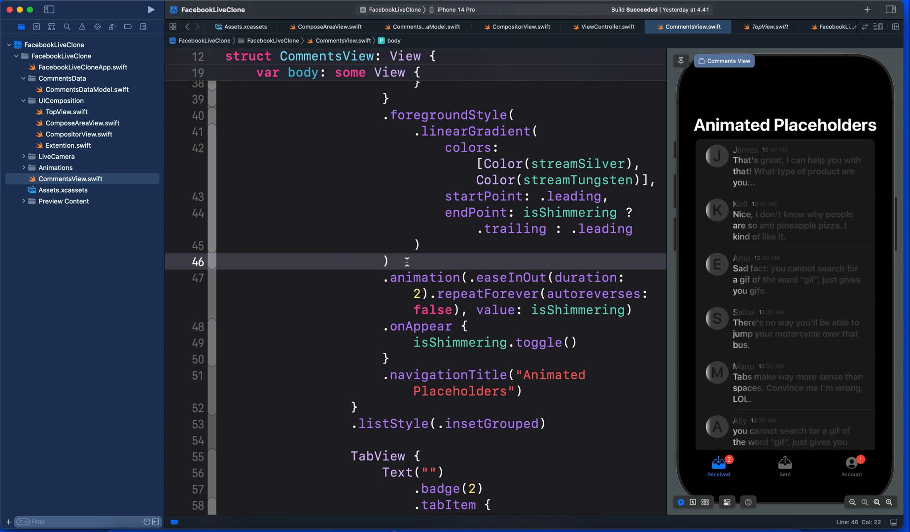
left_click(392, 261)
type(".")
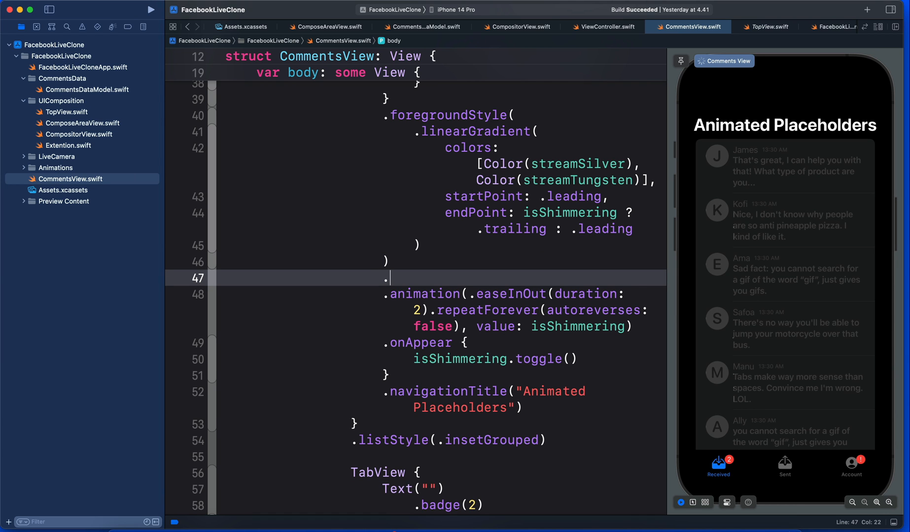
type("re")
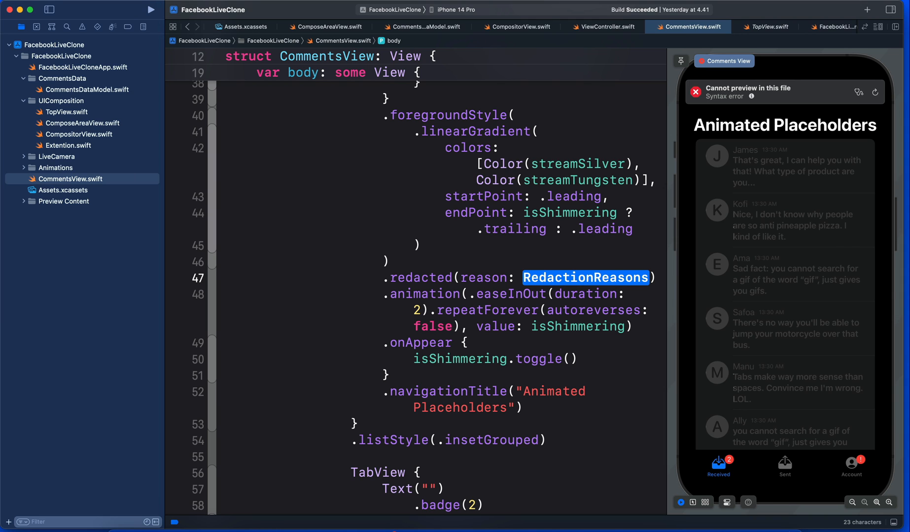
Fill the redacted reason with .placeholder so comment rows render as grey bars
type(".placeholder")
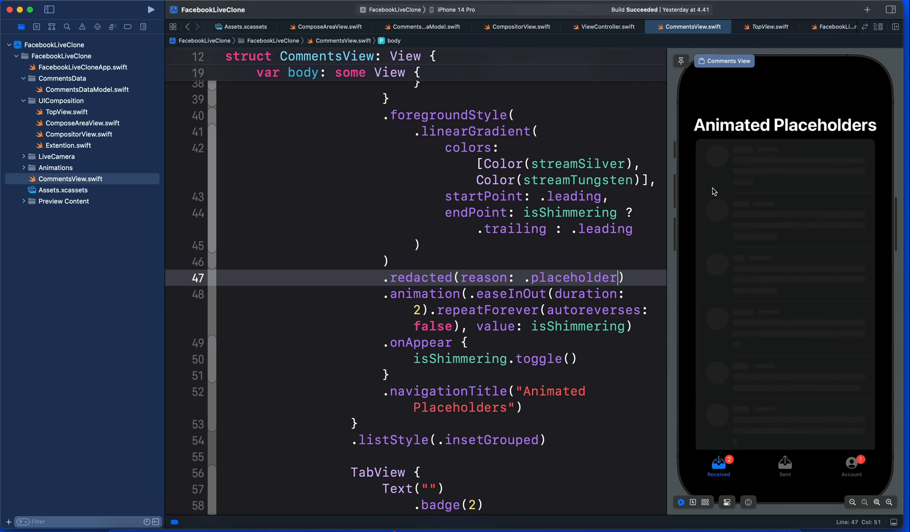
mouse_move(734, 210)
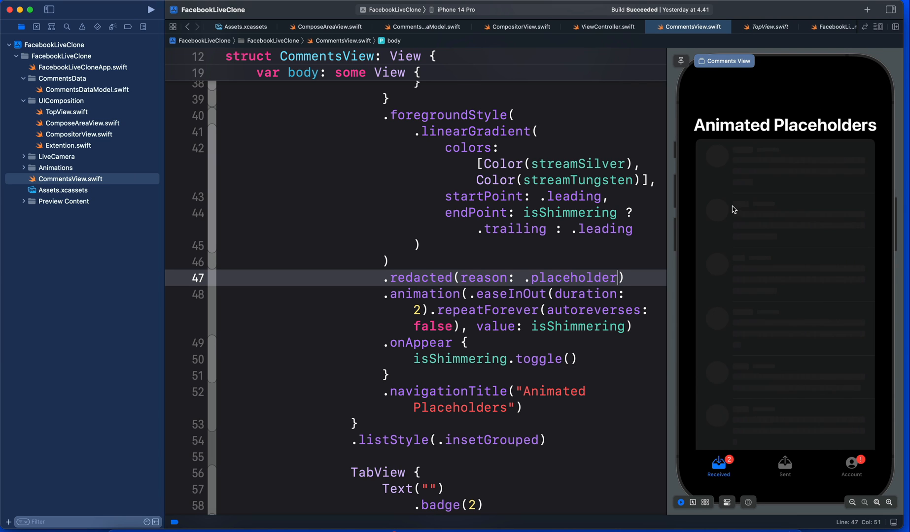